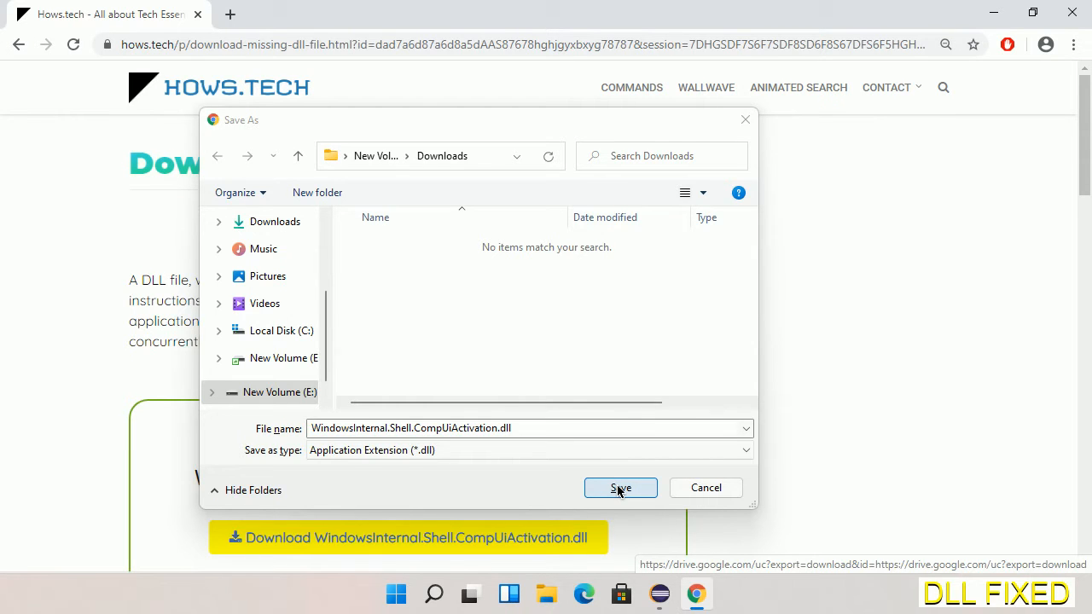
Save WindowsInternal.Shell.CompUiActivation.dll to Downloads and show the finished download's options.
click(621, 488)
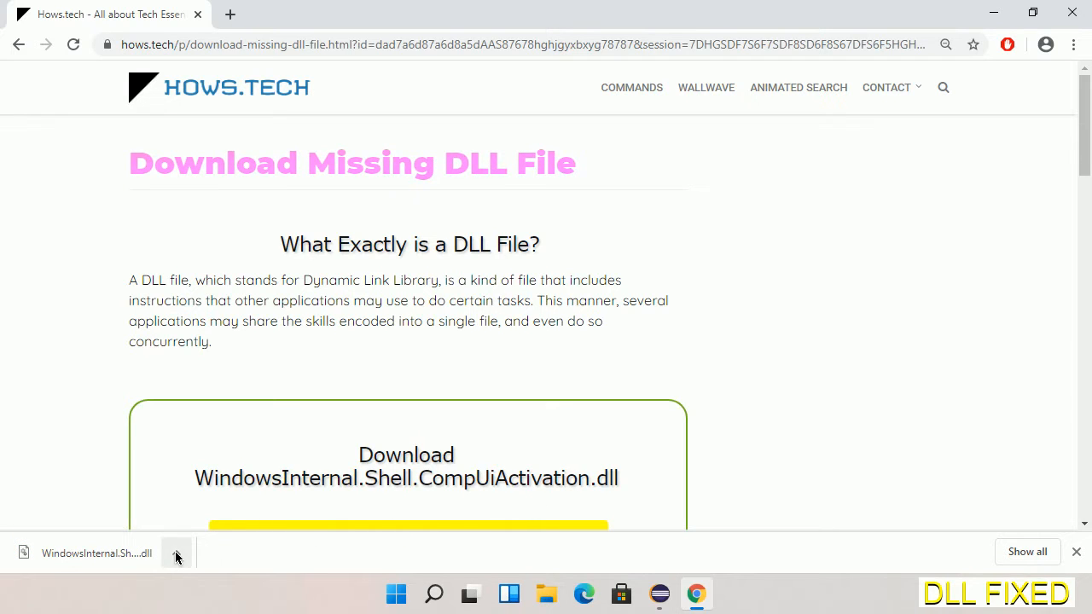
click(177, 552)
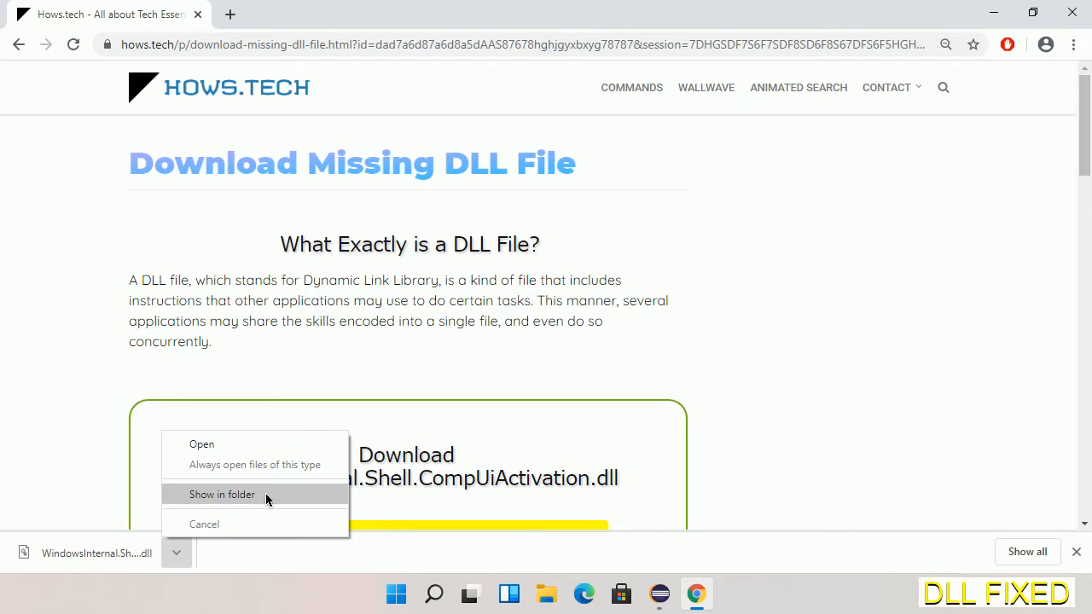
Reveal the downloaded DLL in Downloads and copy it to the clipboard.
click(221, 495)
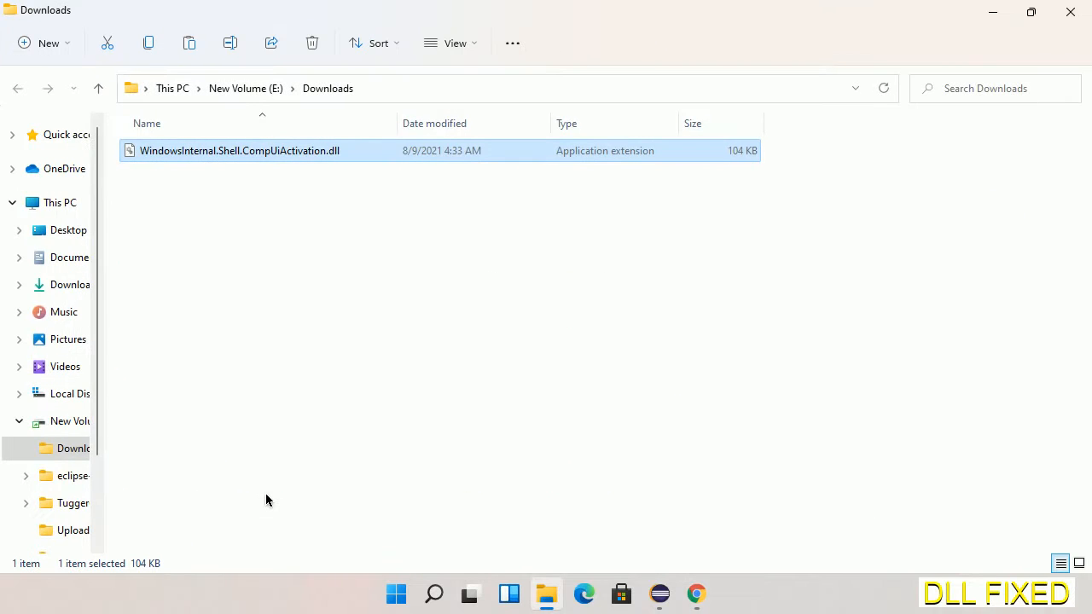
mouse_move(178, 215)
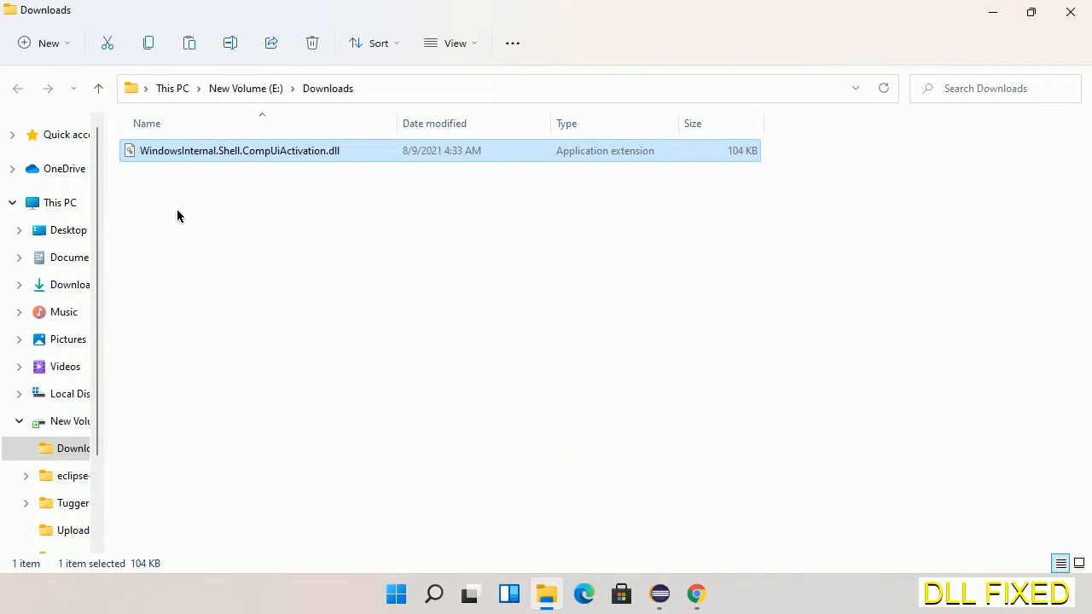
right_click(238, 150)
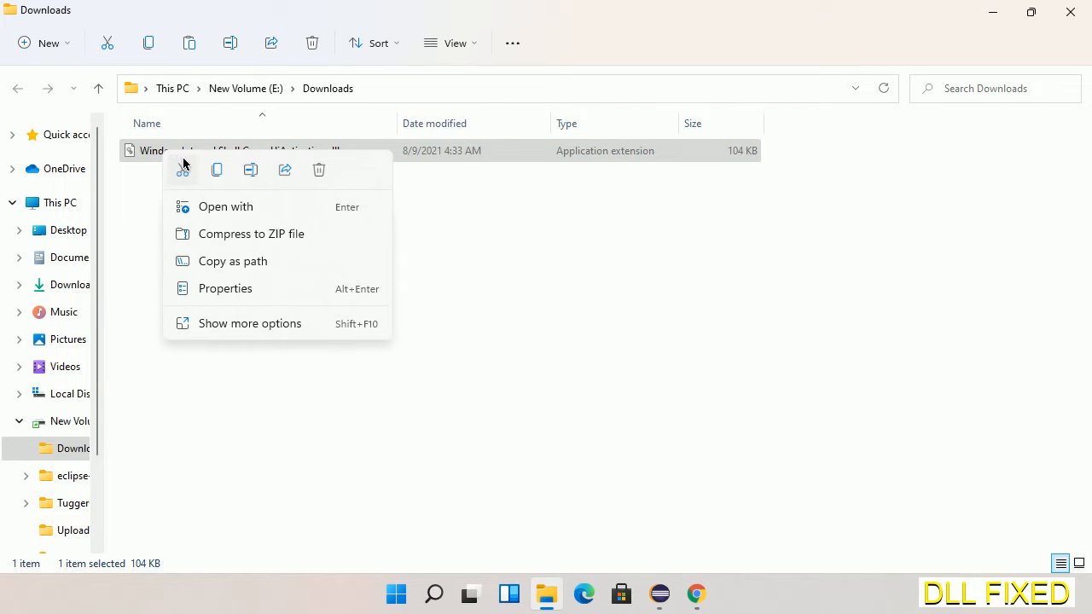
mouse_move(217, 171)
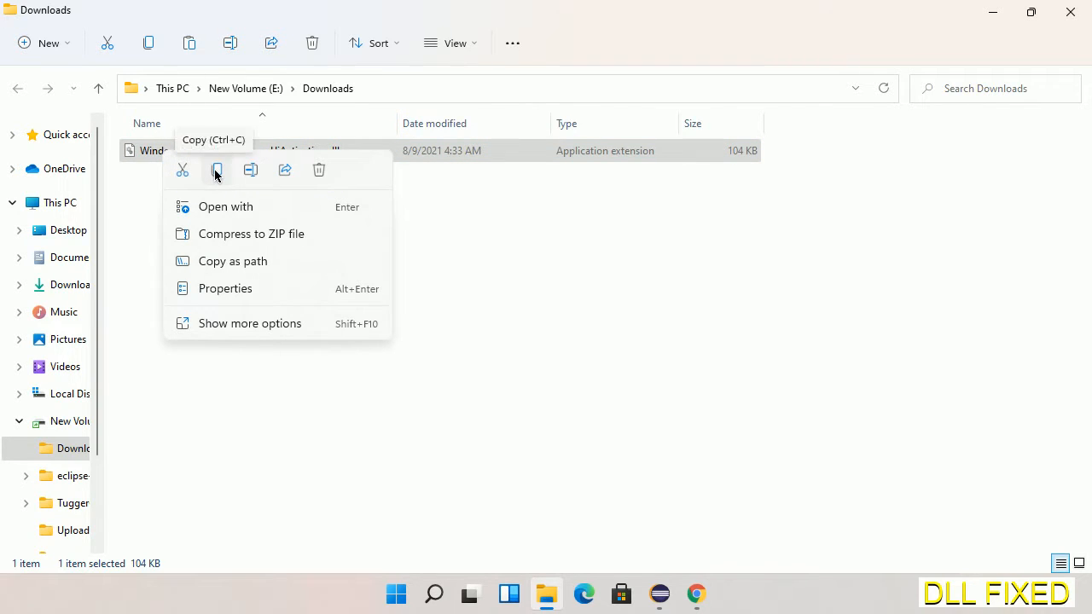
click(217, 170)
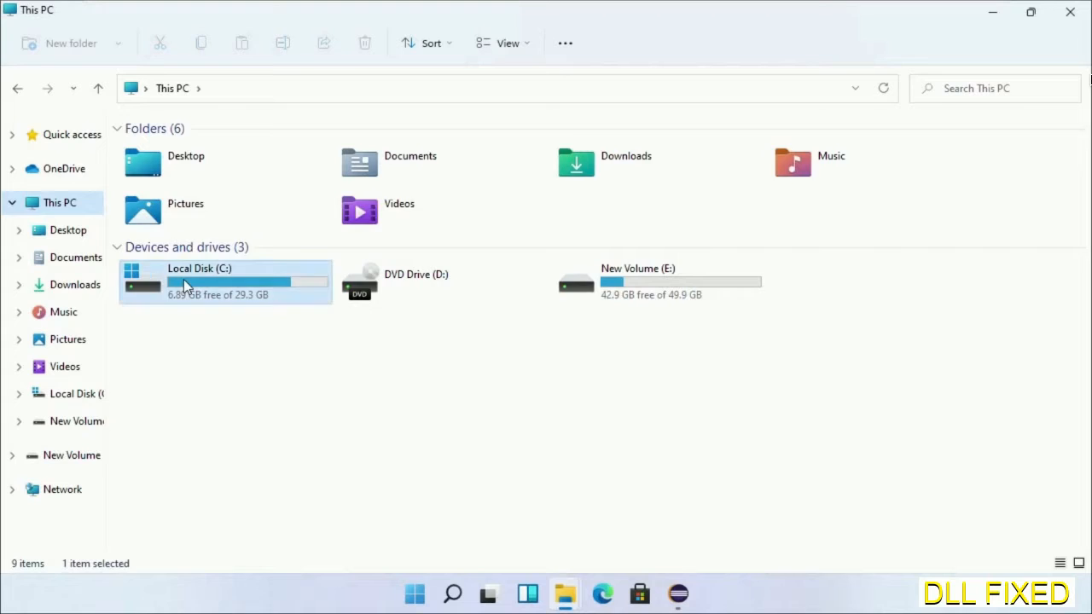
Paste the DLL into C:\Windows\System32, continuing through the administrator permission prompt.
double_click(199, 282)
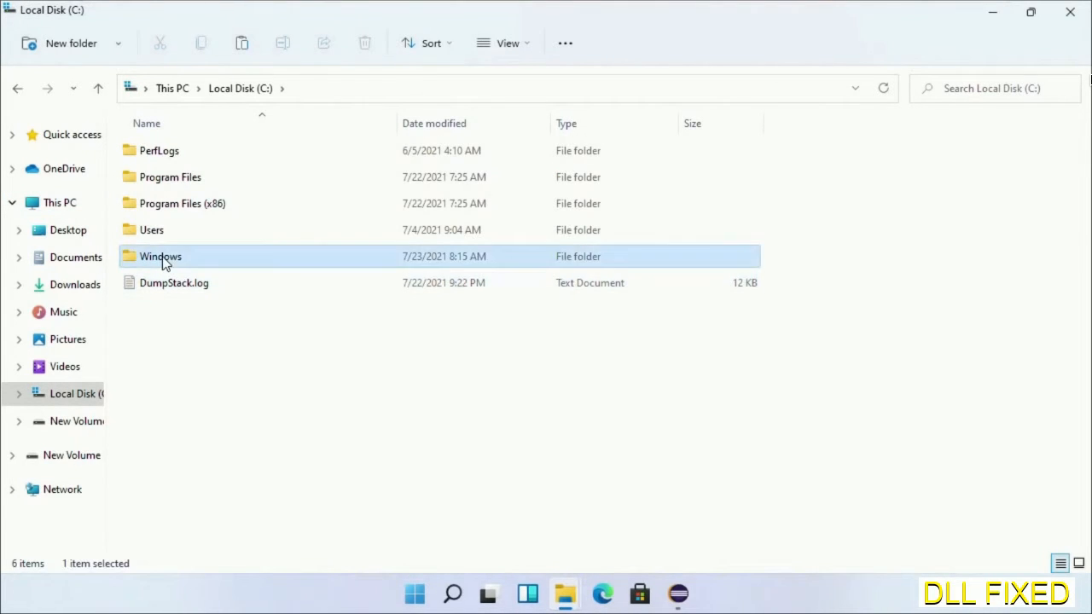
double_click(160, 256)
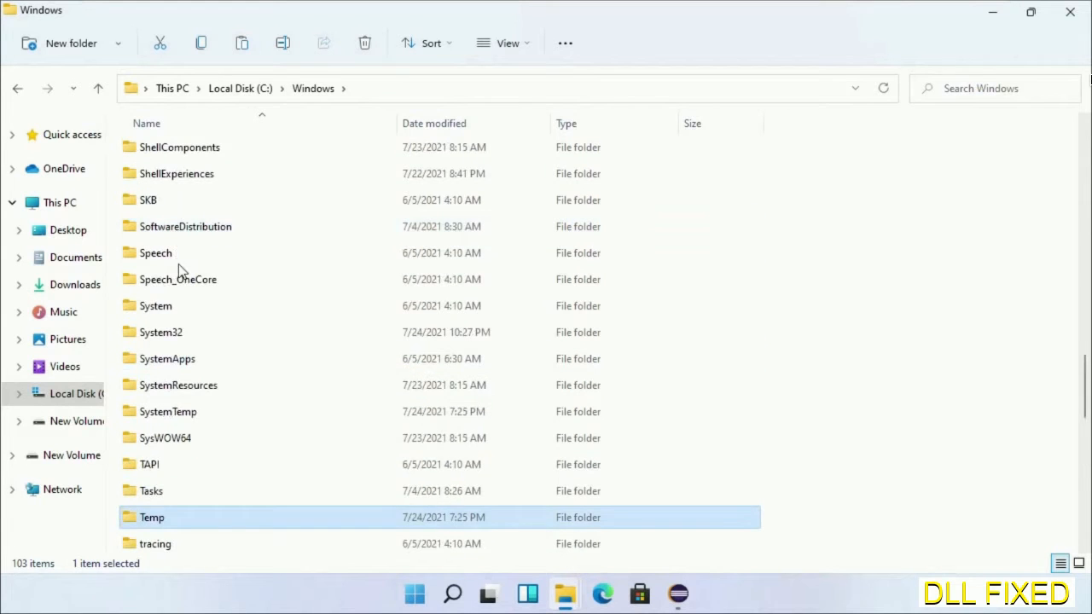
double_click(160, 331)
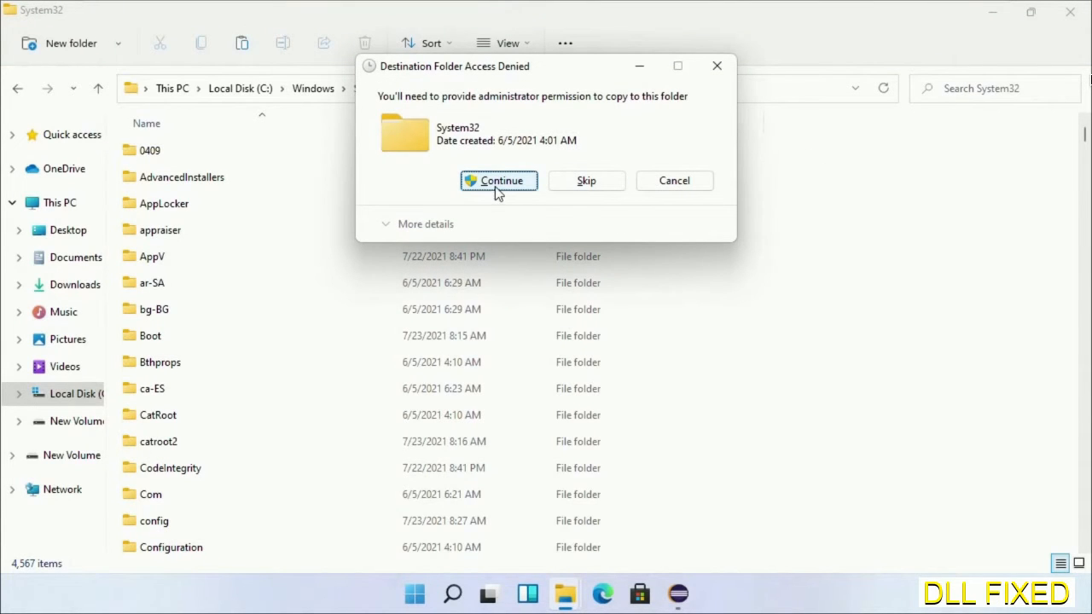
click(498, 180)
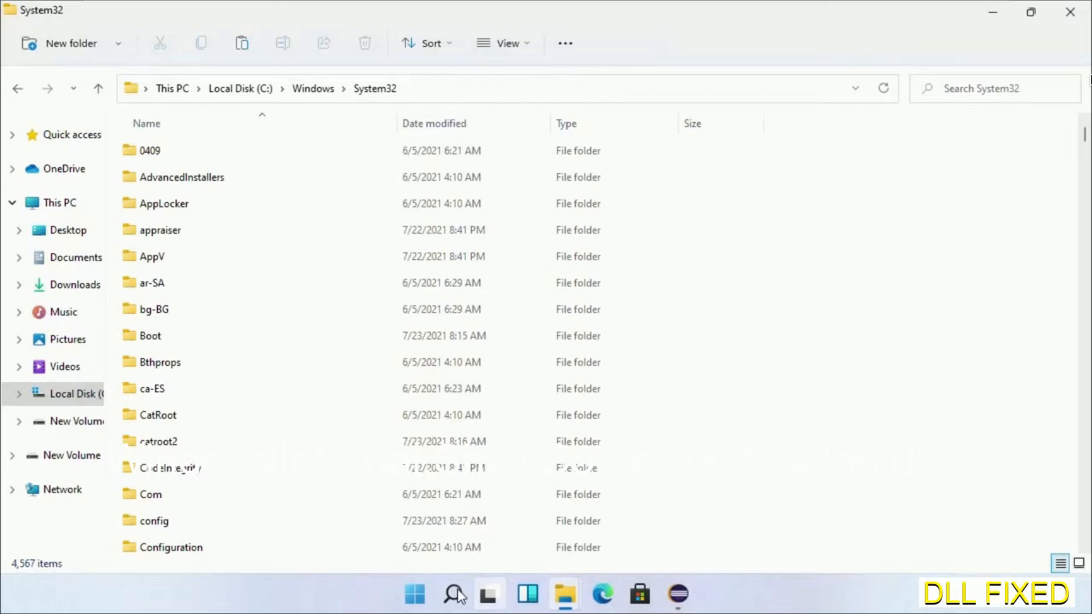
Find Task Manager via Start search and run it as administrator.
click(454, 594)
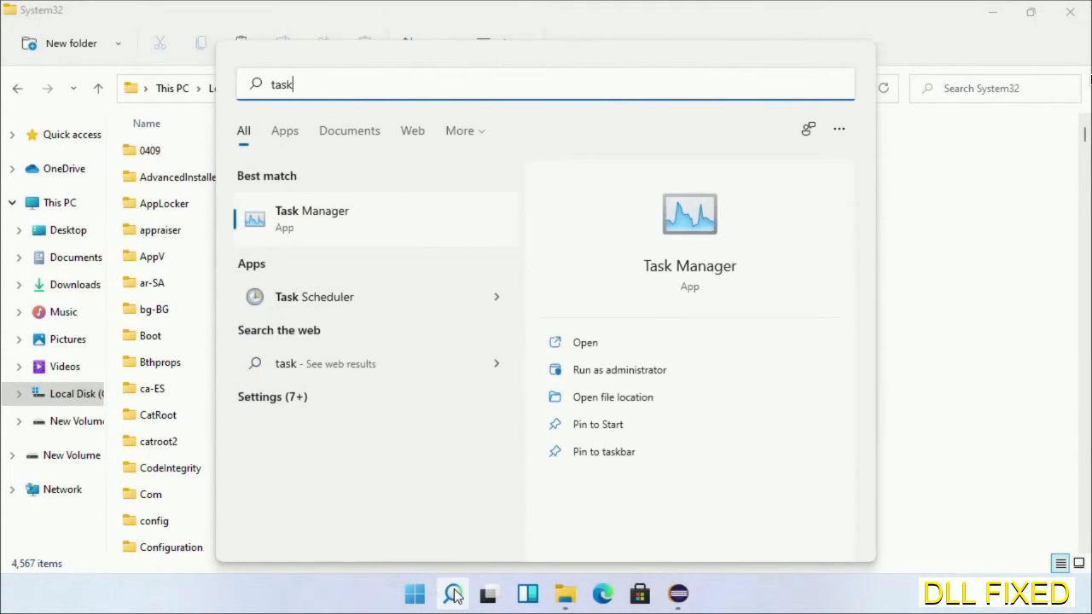
right_click(310, 218)
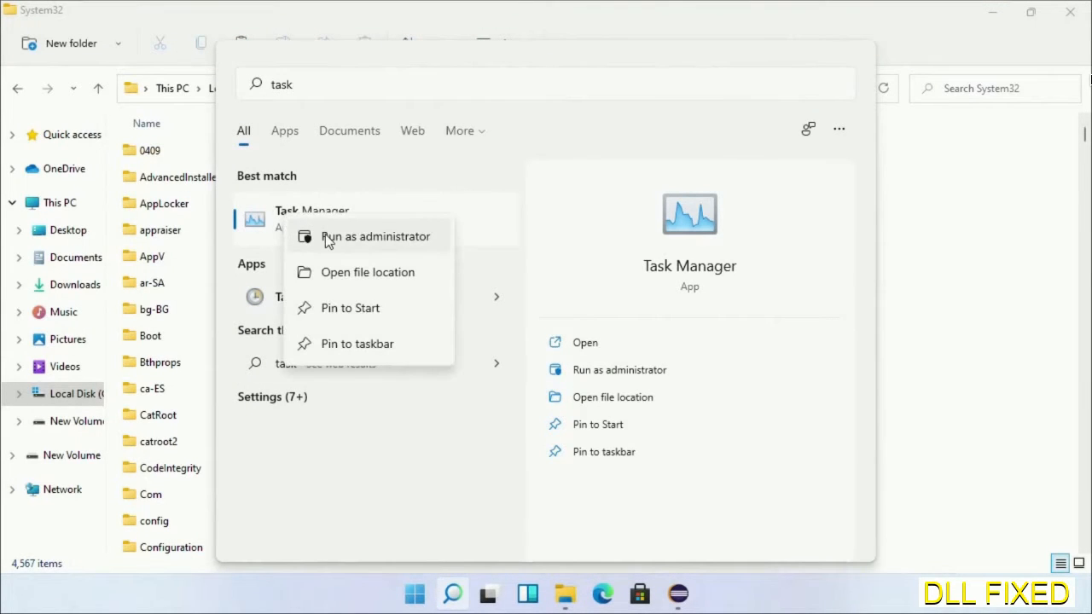
click(375, 235)
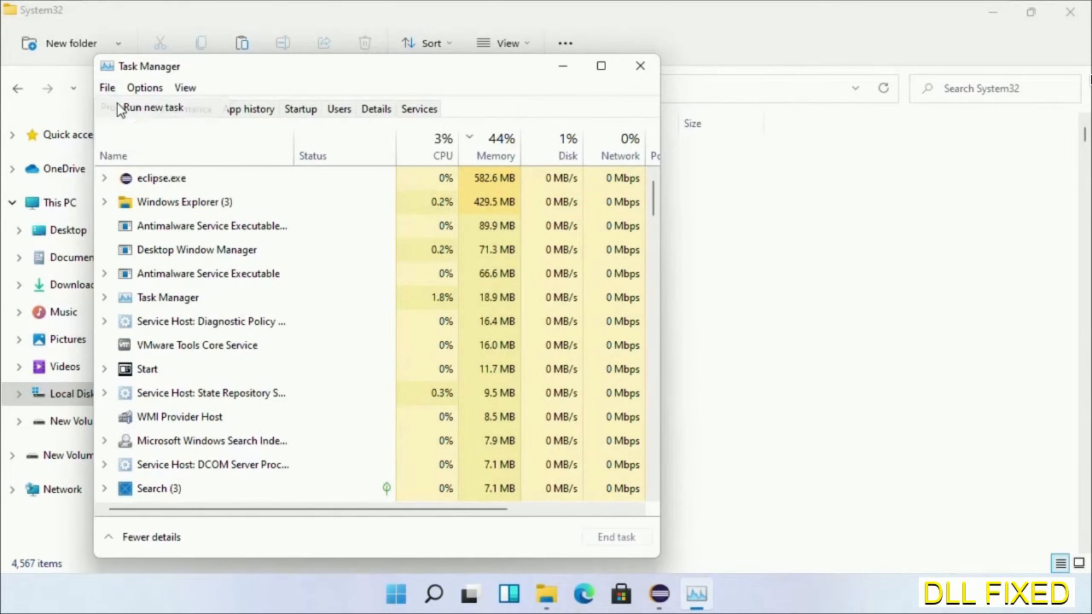
Create a new task for C:\Windows\System32\cmd.exe with administrative privileges ticked.
click(153, 108)
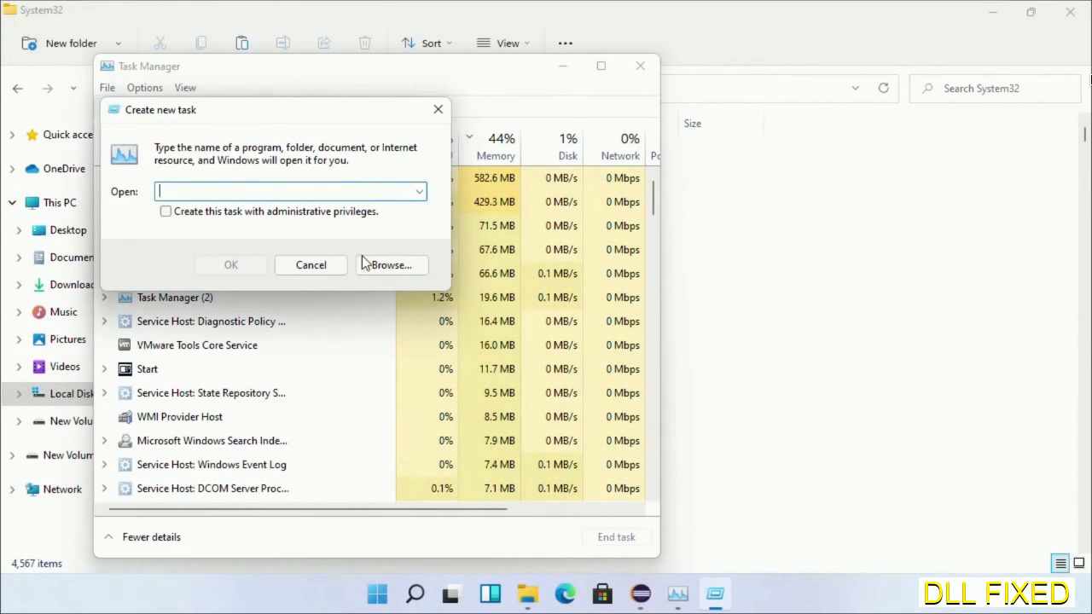
click(389, 265)
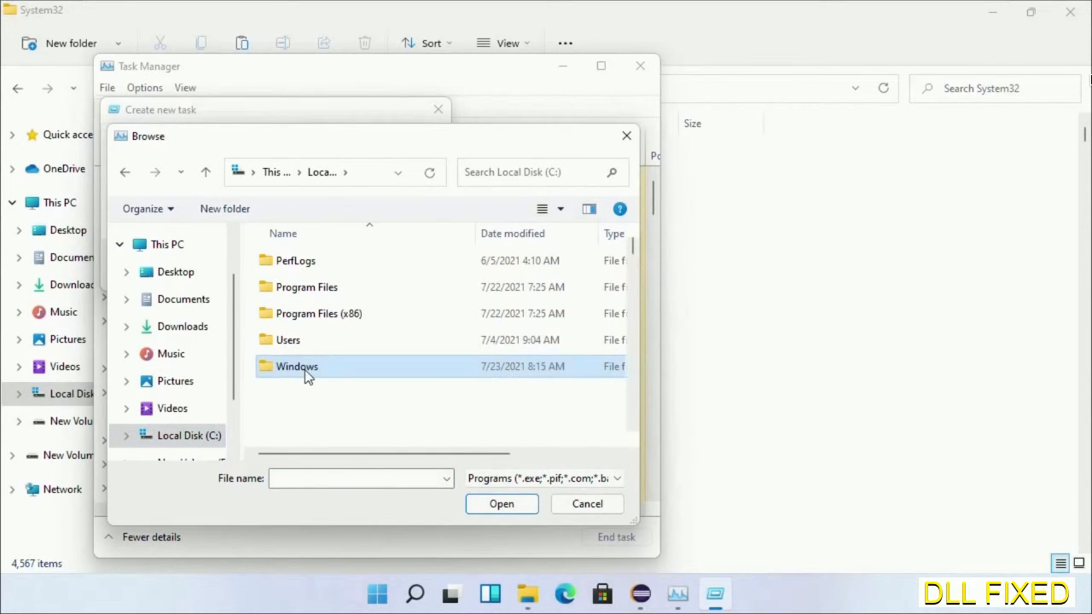
double_click(297, 365)
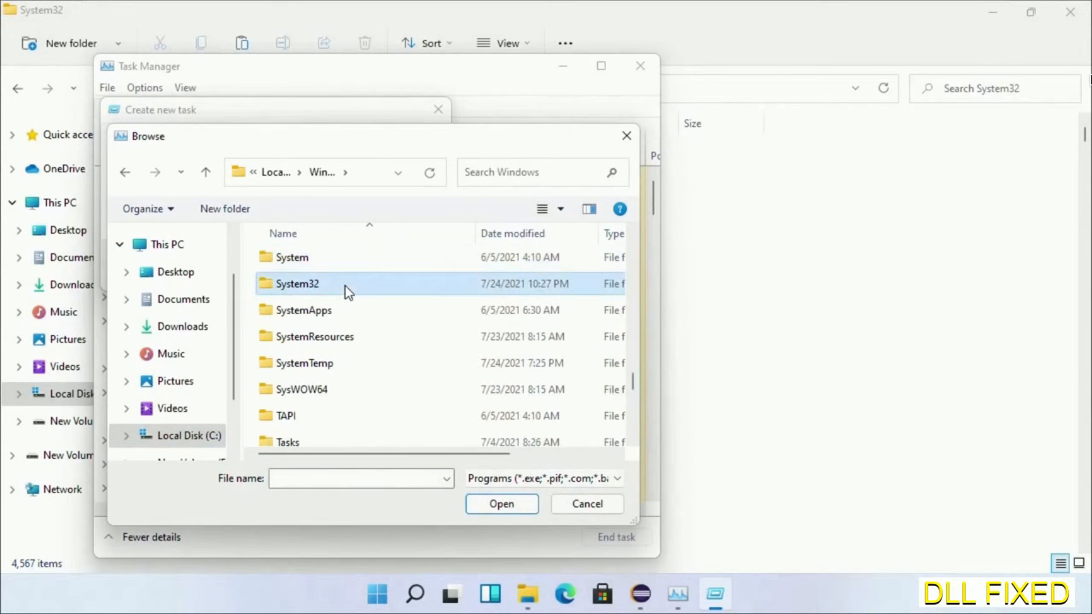
double_click(297, 283)
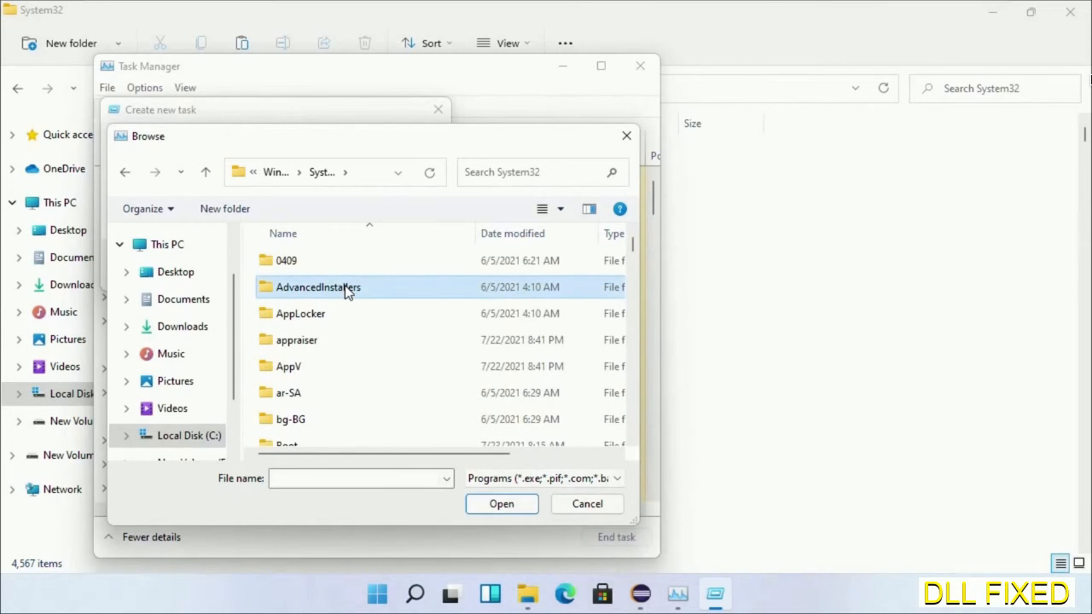
scroll(down, 3)
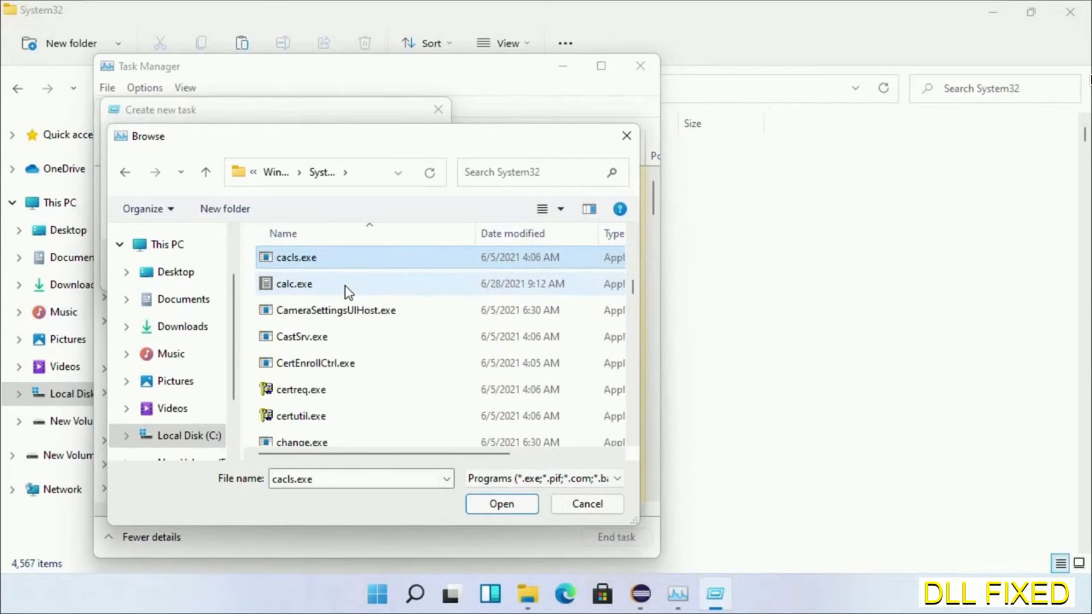
mouse_move(343, 328)
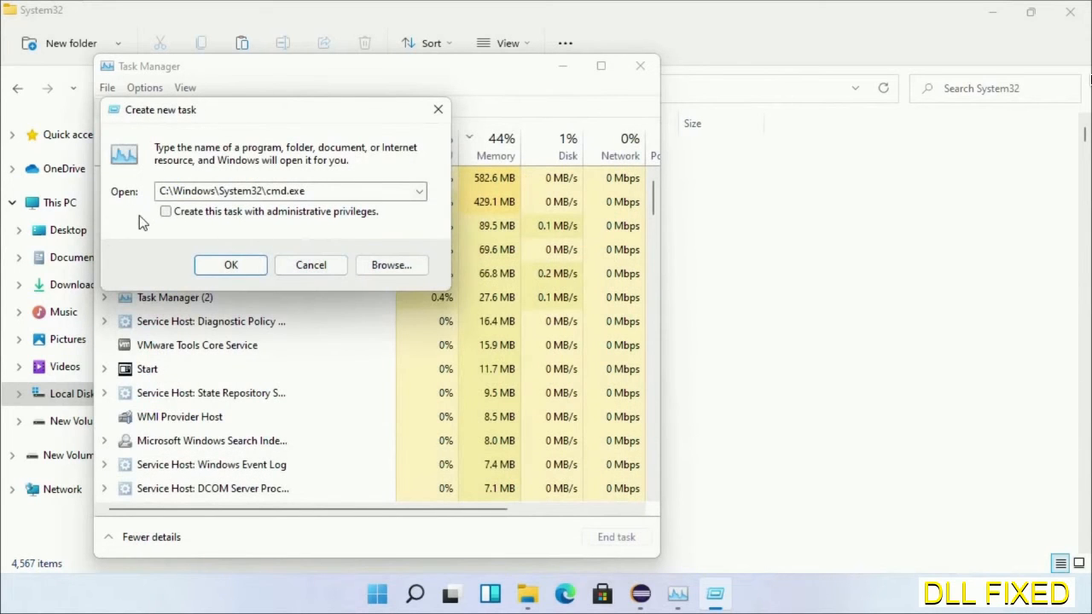
click(166, 211)
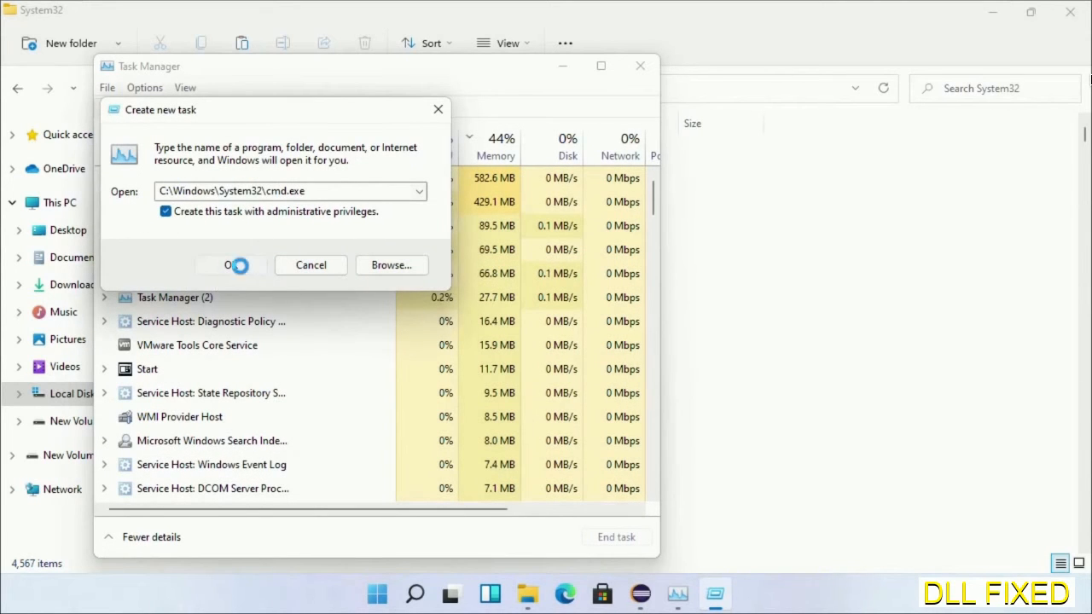
Run chkdsk c: /f /r in the elevated prompt and answer Y to check at next restart.
click(232, 265)
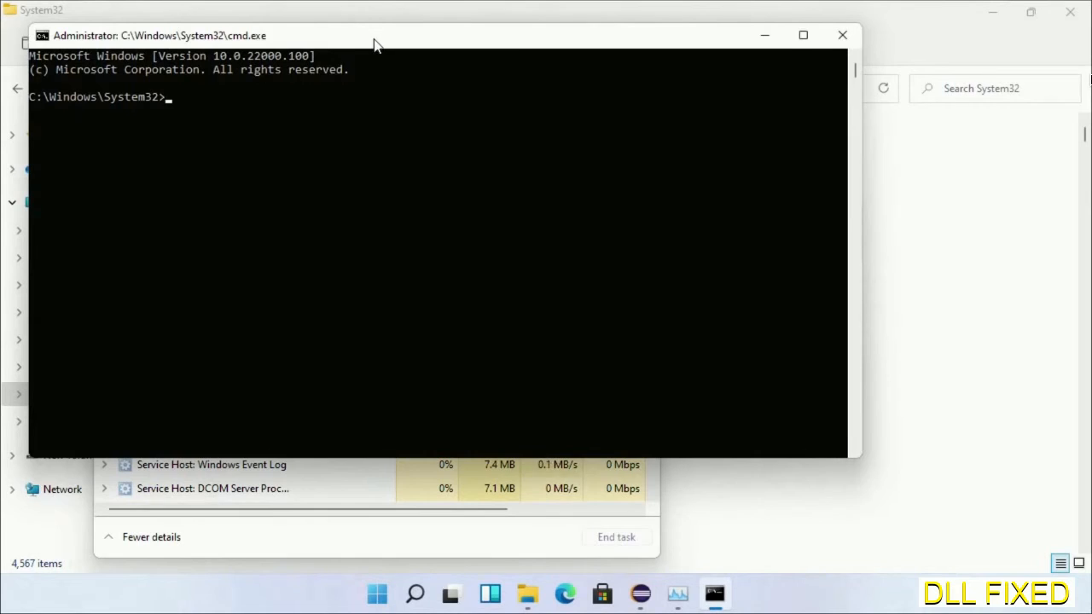
text(chkdsk c /f /r)
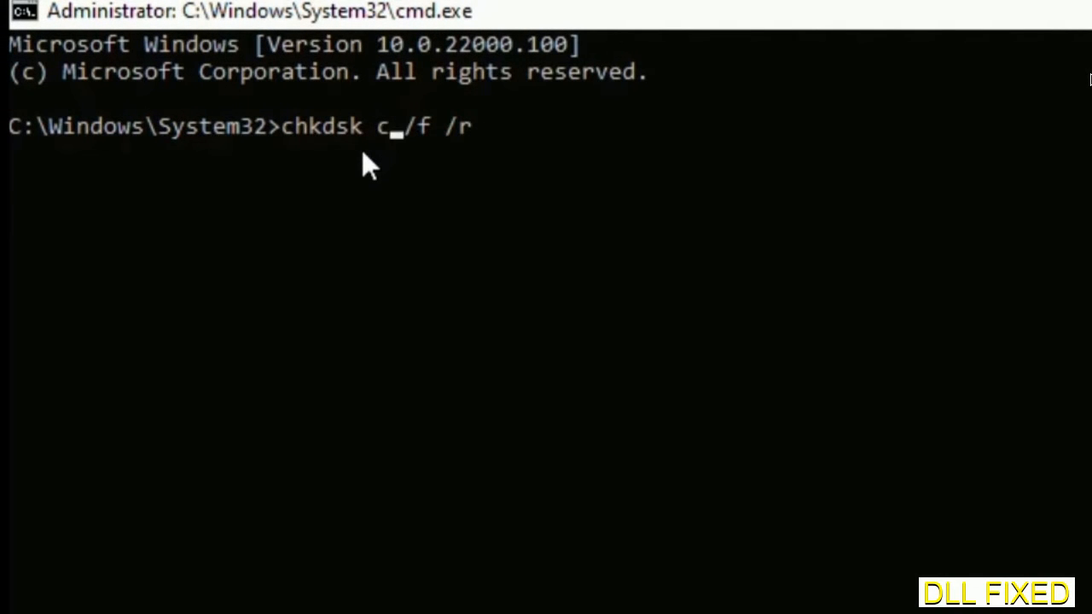
text(:)
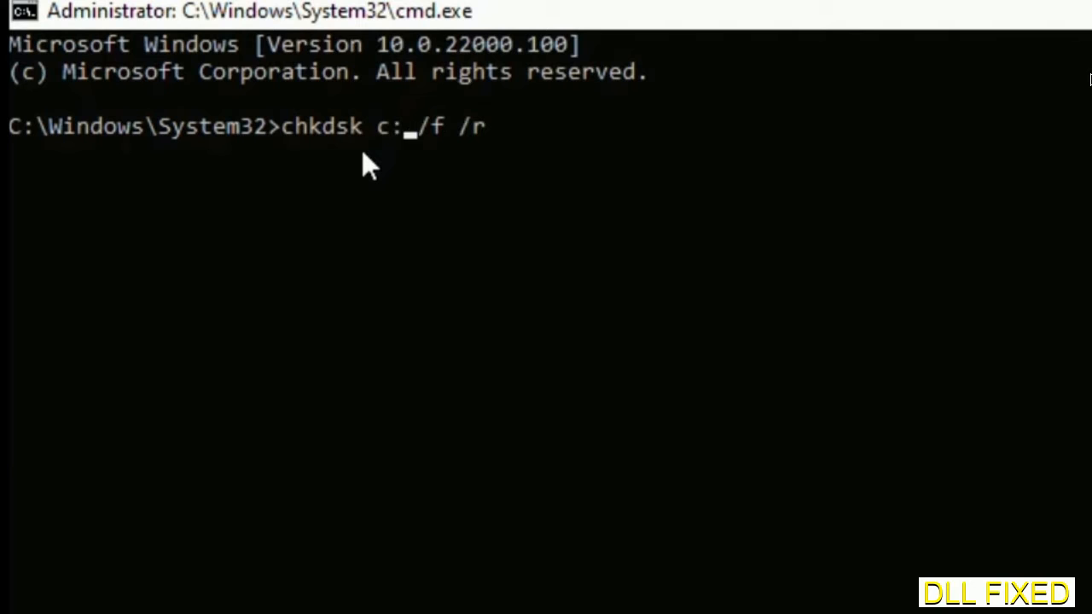
key(enter)
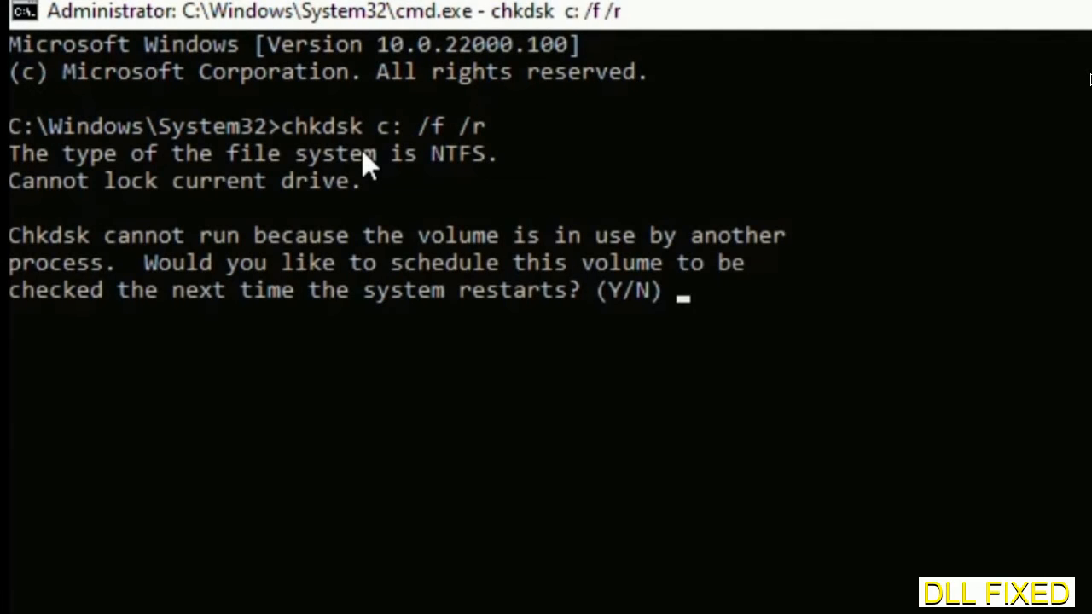
text(Y)
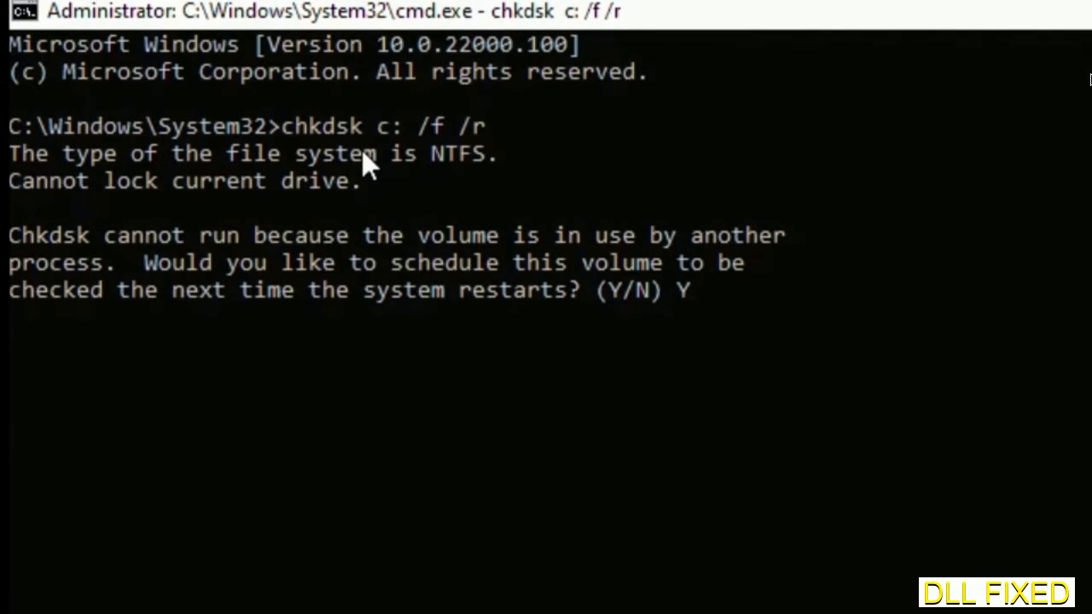
key(enter)
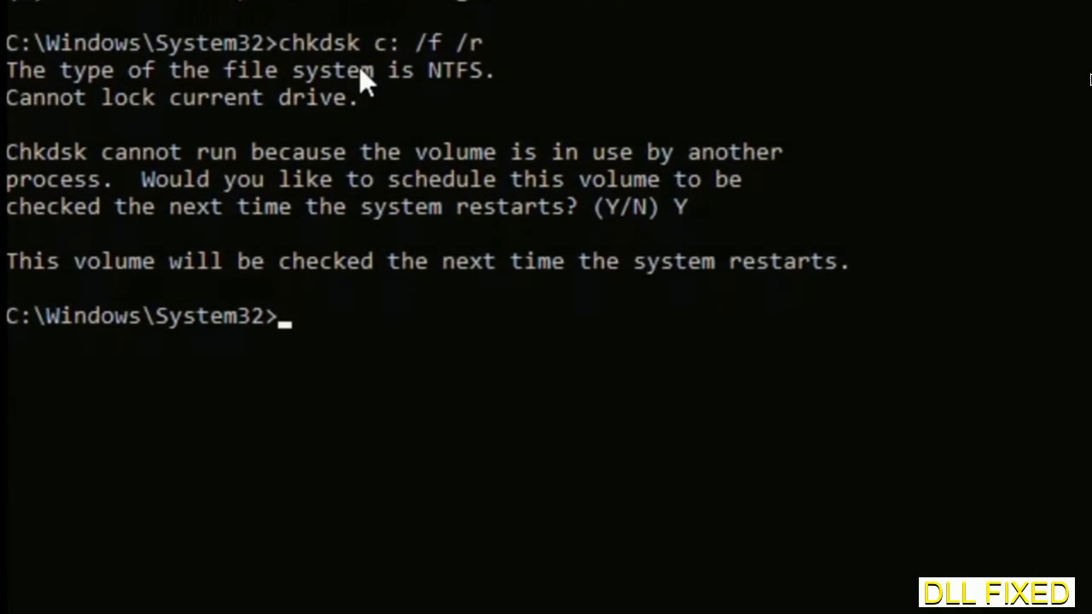
Enter sfc /scannow to start the system file verification.
text(s)
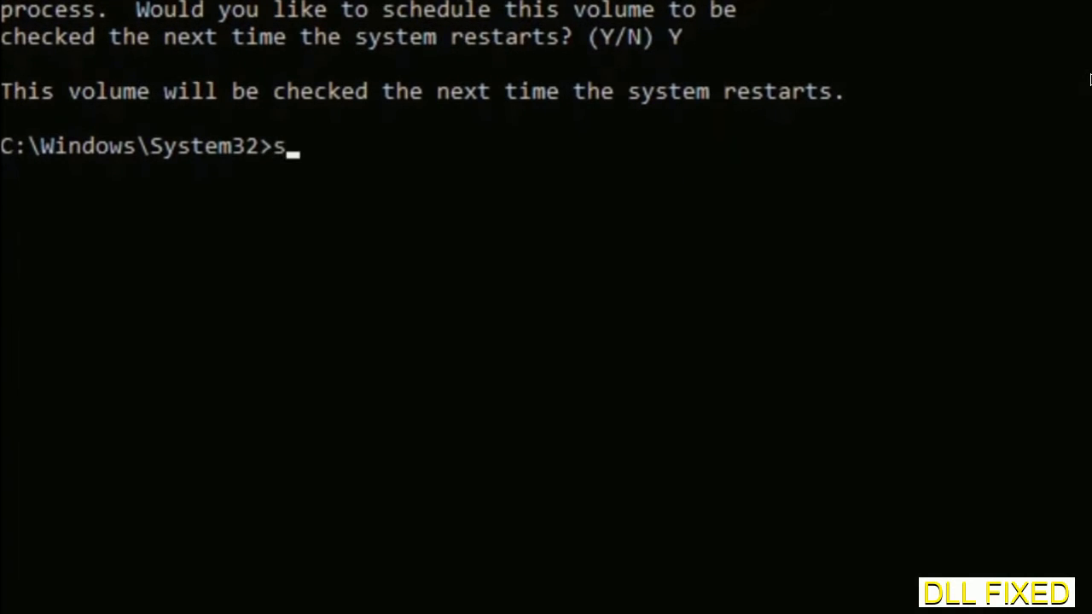
text(fc /s)
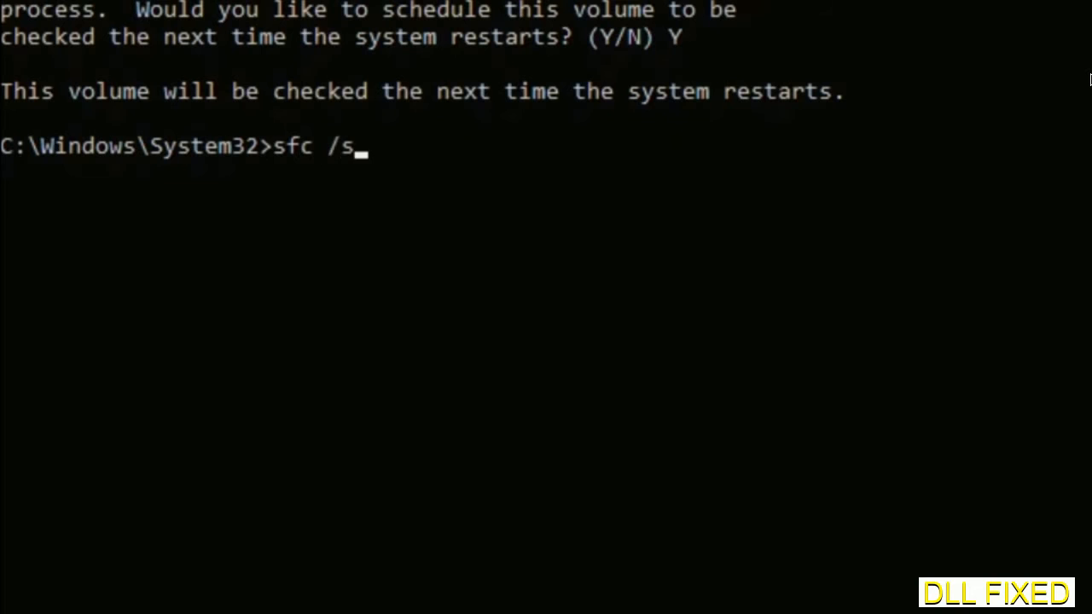
text(cannow)
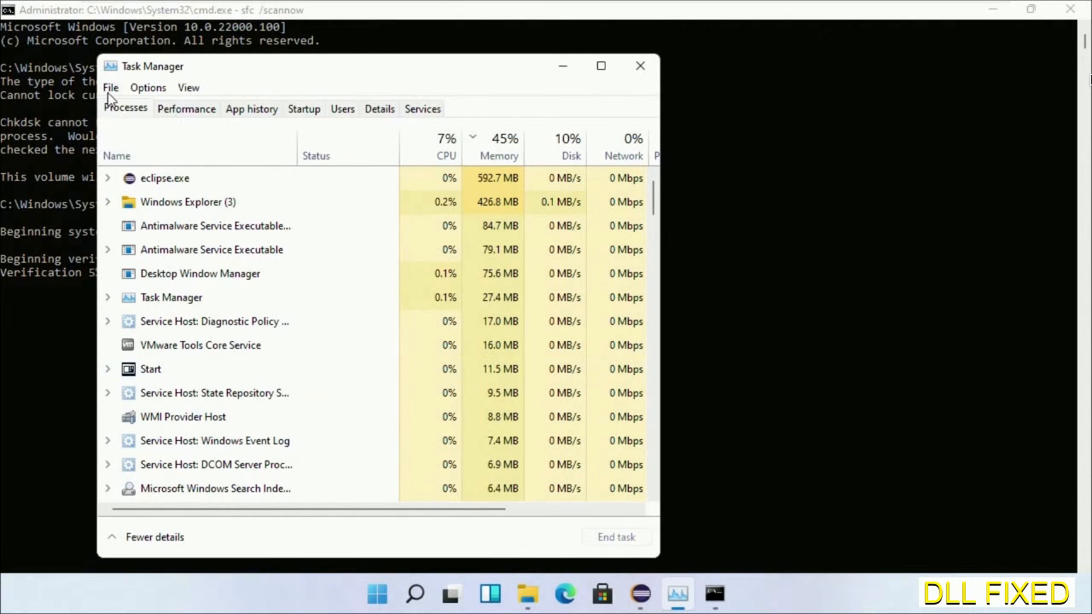
Launch a second administrator cmd.exe from Task Manager's Run new task.
click(109, 87)
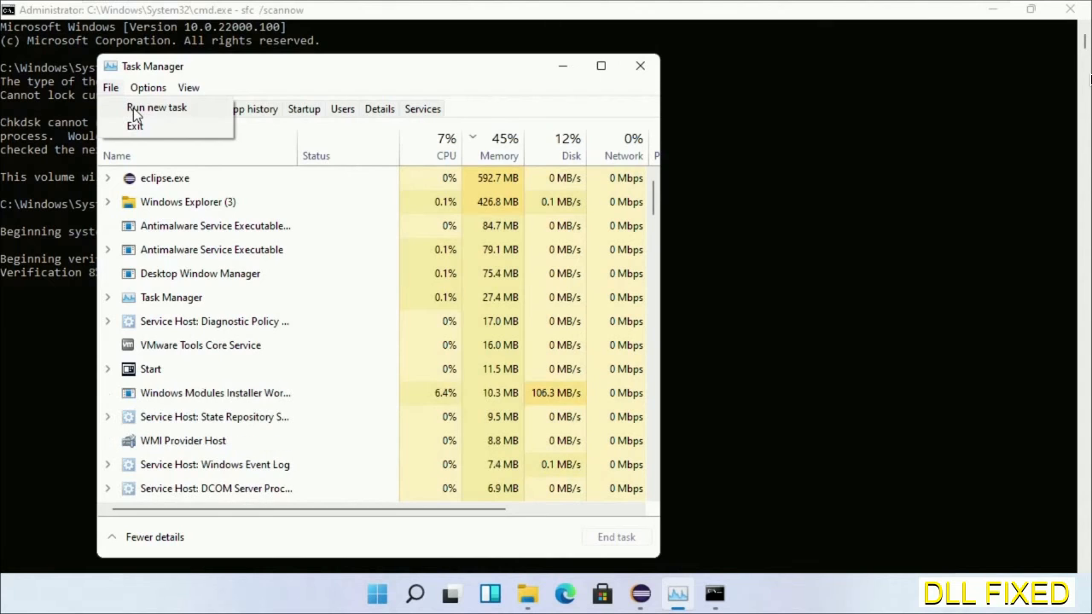
click(156, 106)
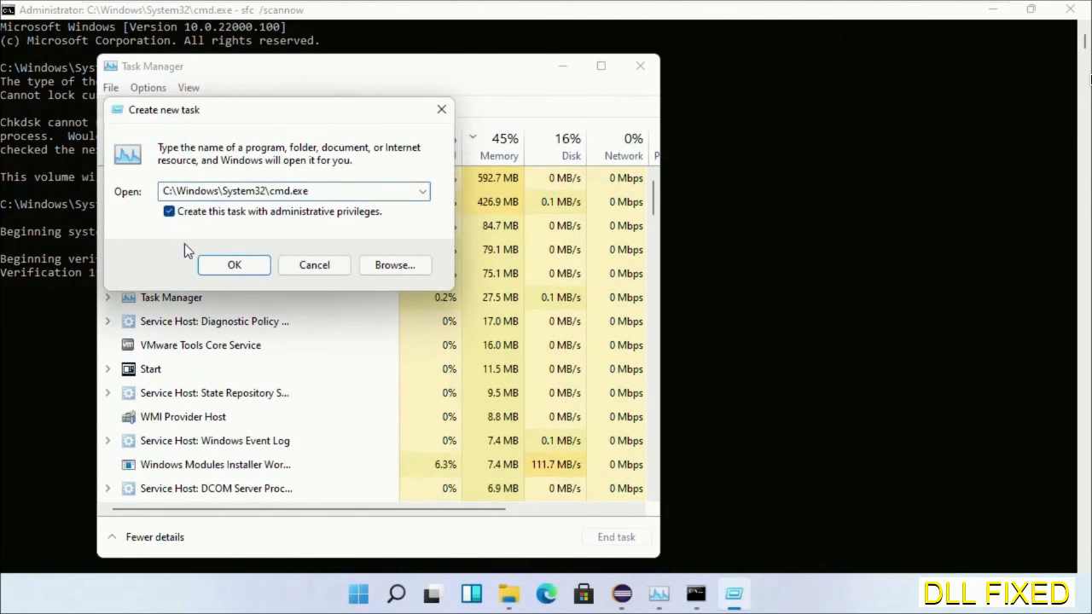
click(233, 264)
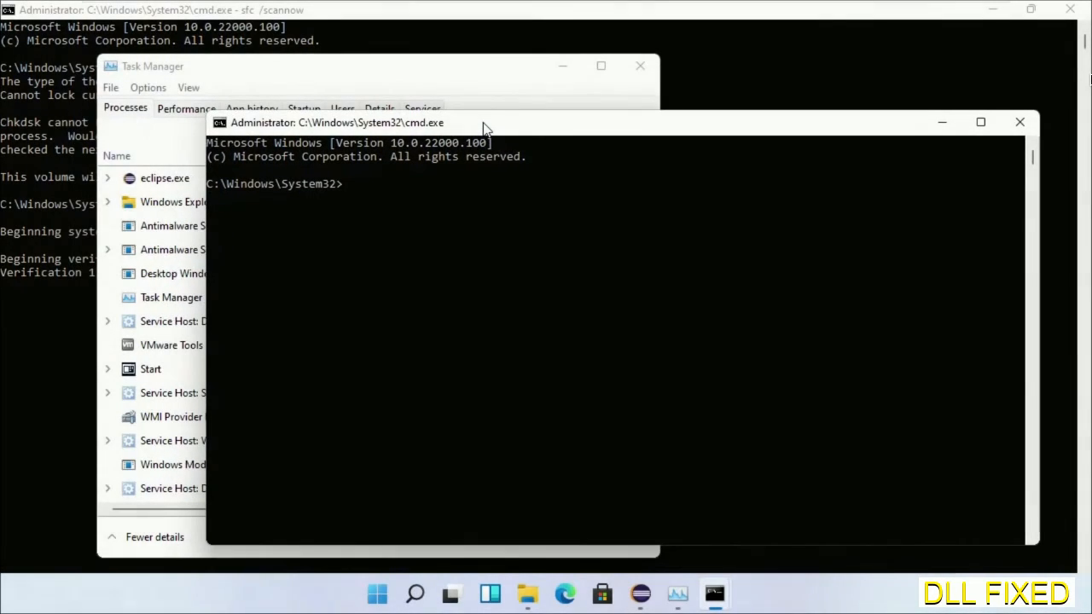
mouse_move(511, 10)
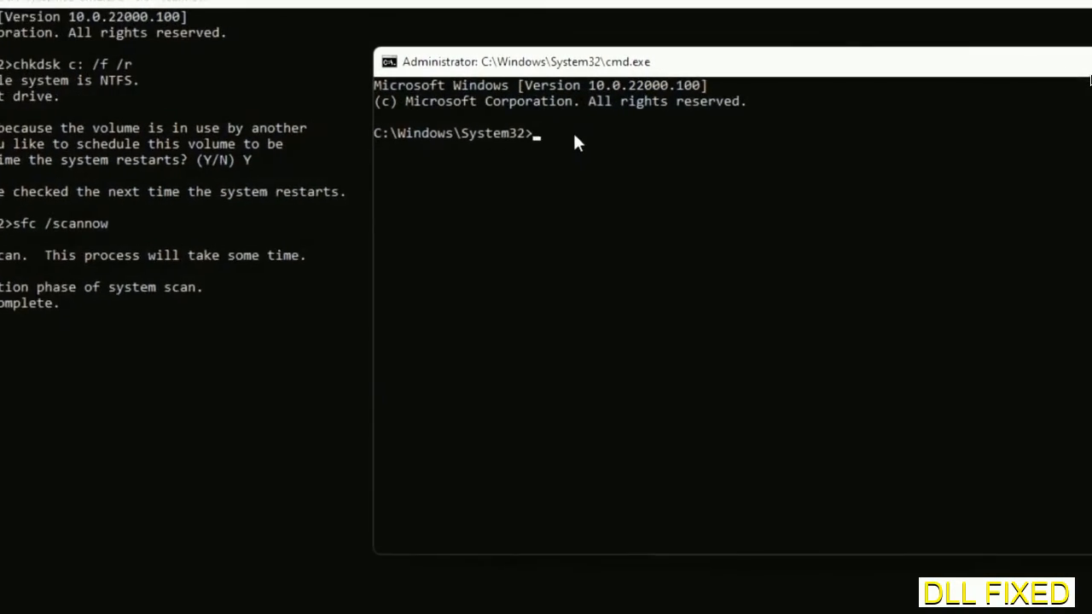
Enter regsvr32 "C:\Windows\System32\myMissingDllFile.dll" and place the prompt beside the scan output.
text(regsvr32 "C:\Windows\System32\myMissingDllFile.dll")
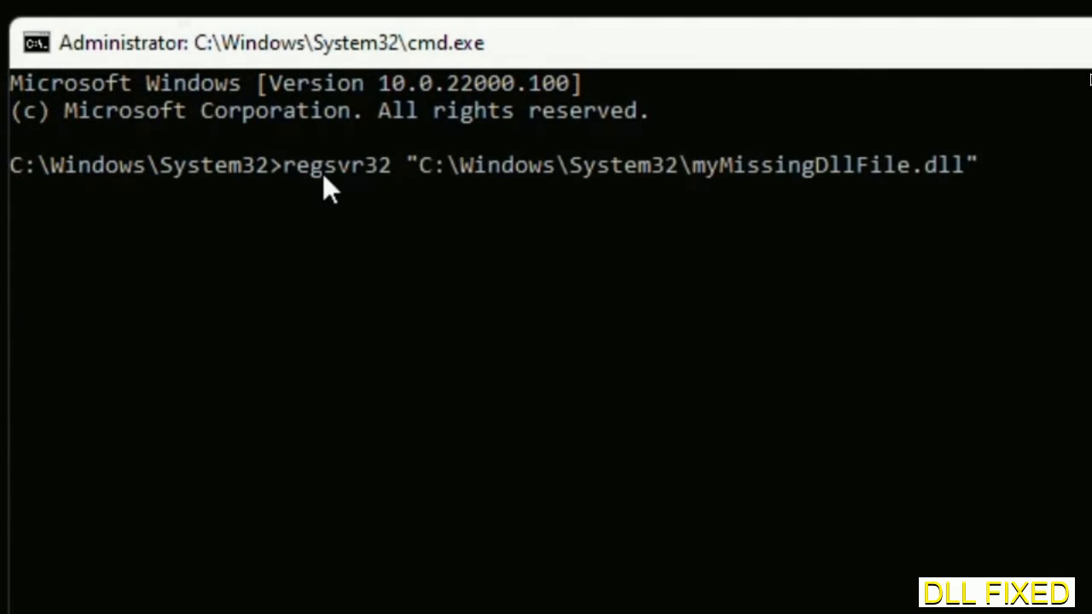
mouse_move(700, 186)
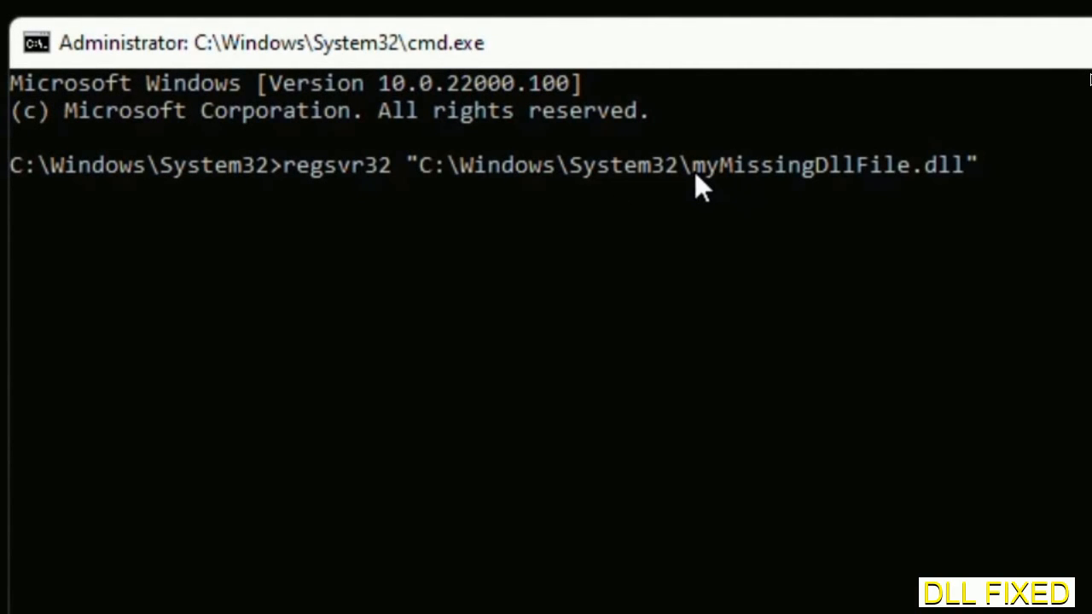
double_click(703, 163)
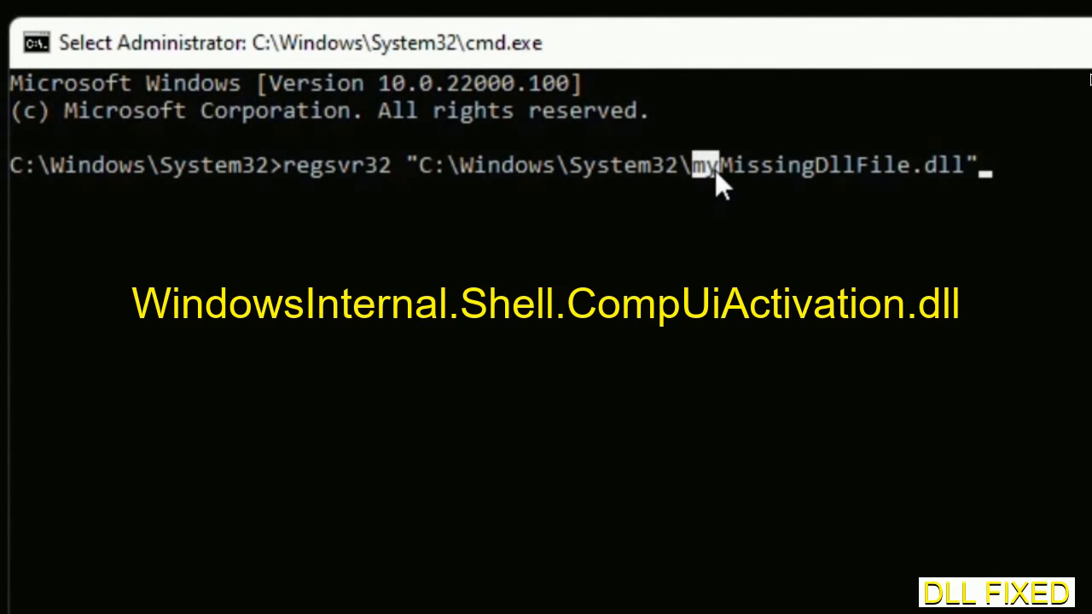
drag(703, 166, 964, 166)
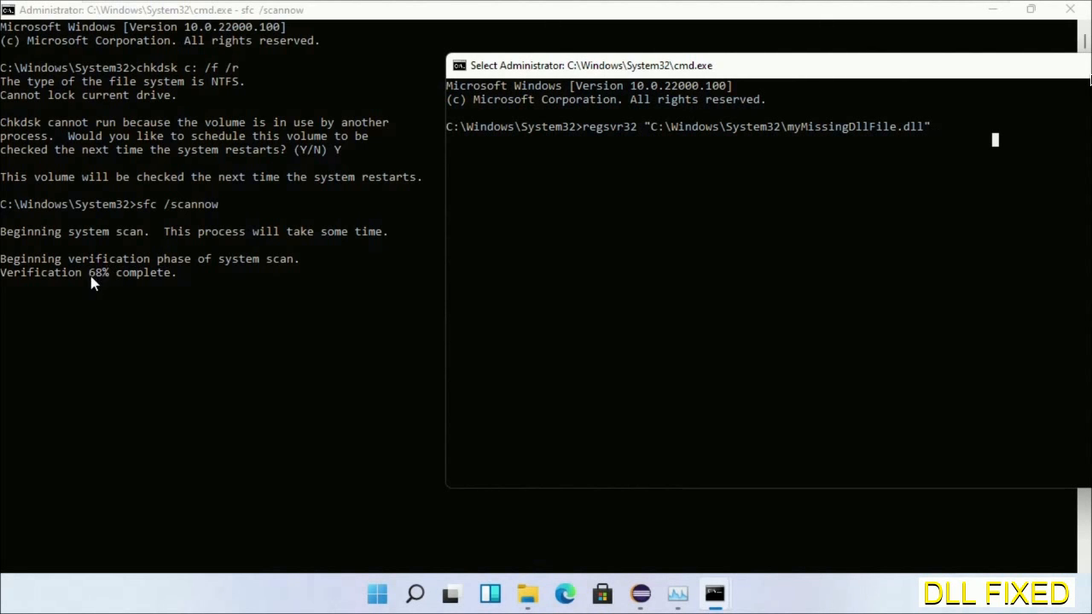
mouse_move(401, 600)
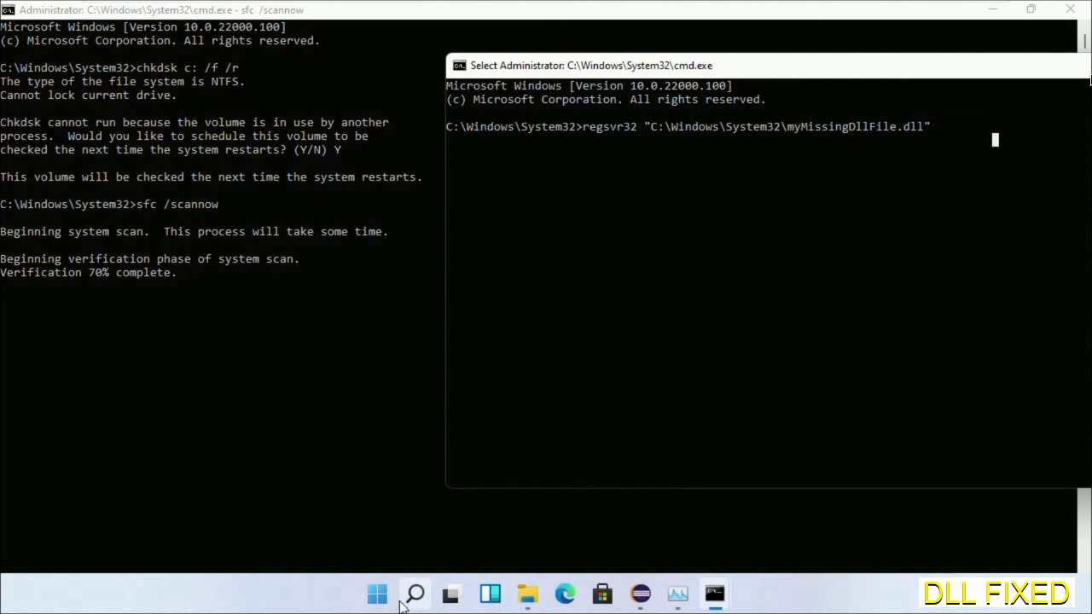
Bring up the Start menu power options to reveal Restart.
click(415, 593)
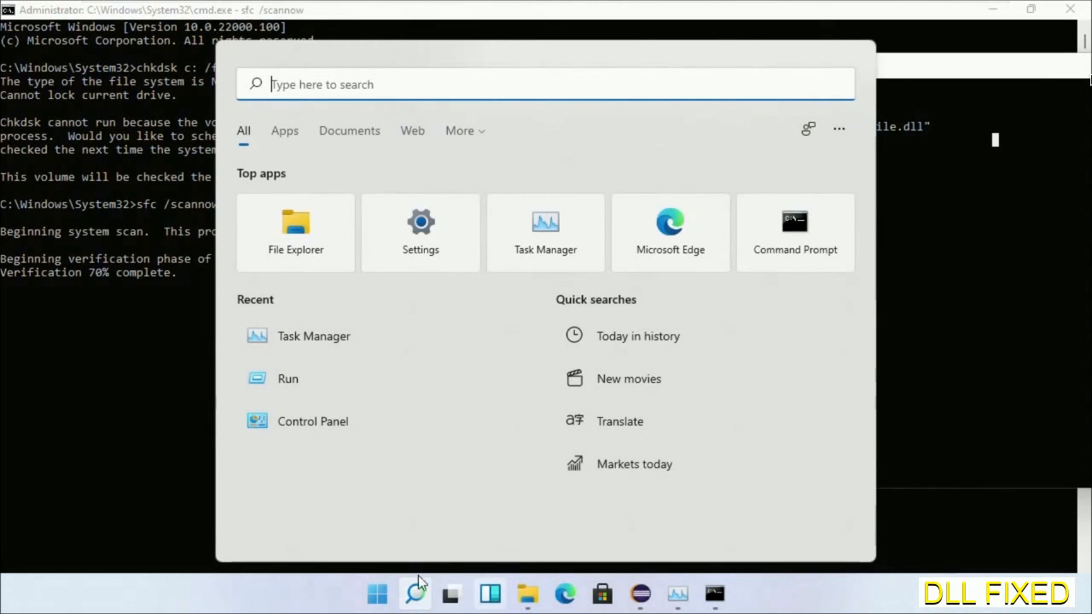
click(758, 536)
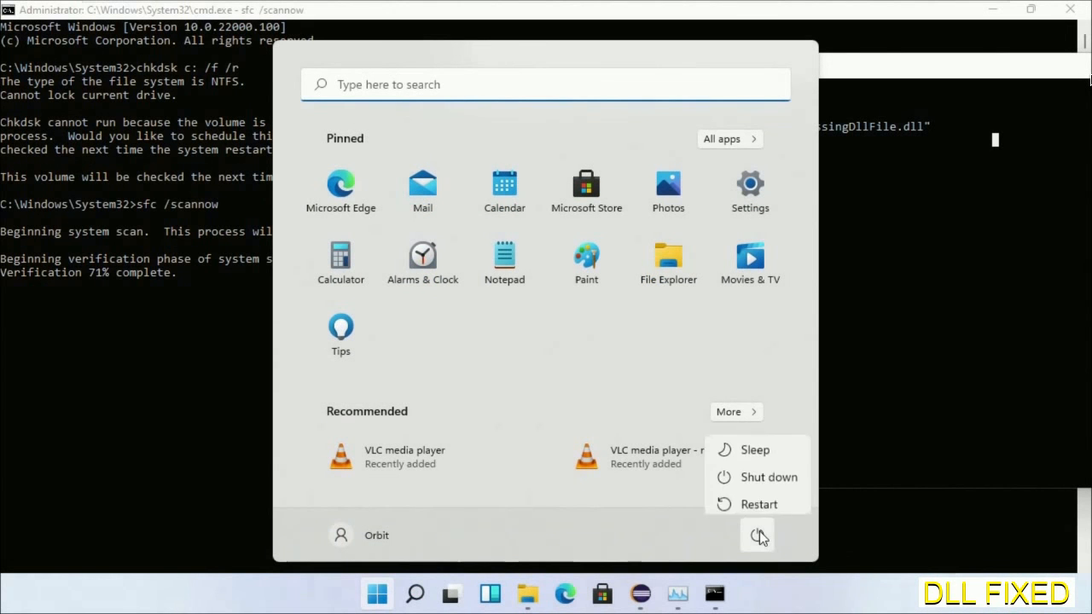